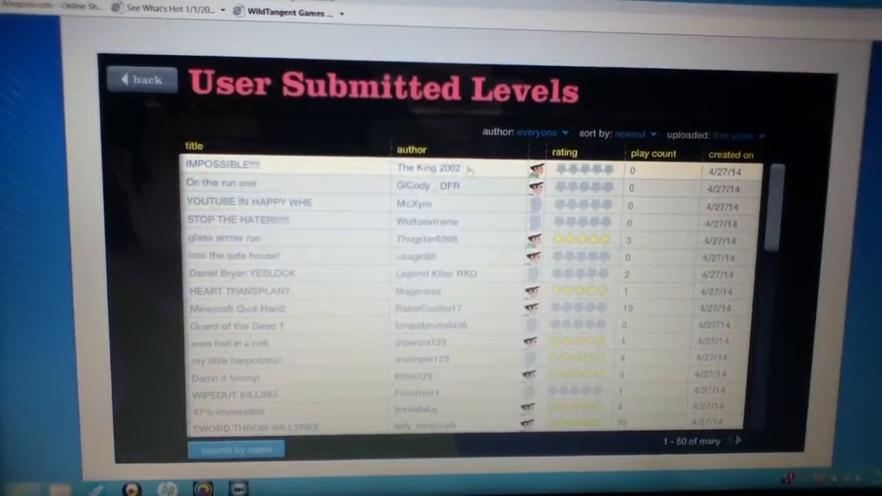
Step: Open the IMPOSSIBLE!!!! level's details and start playing it
left_click(221, 164)
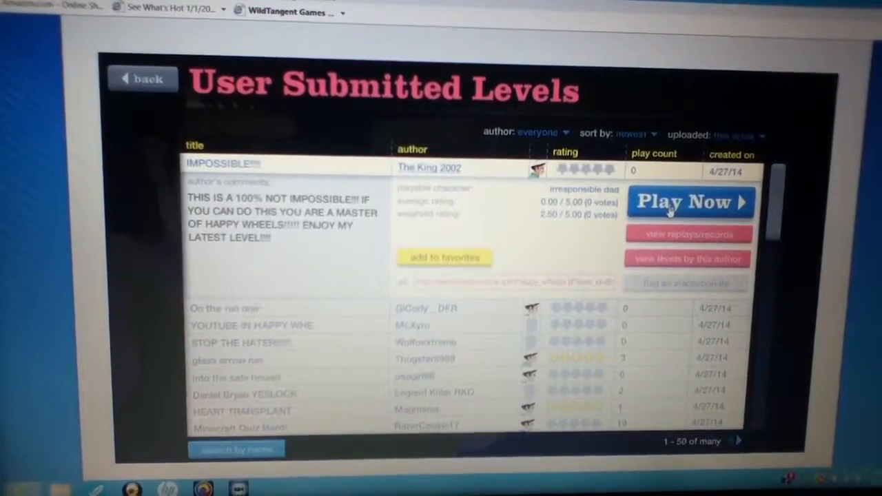
left_click(689, 203)
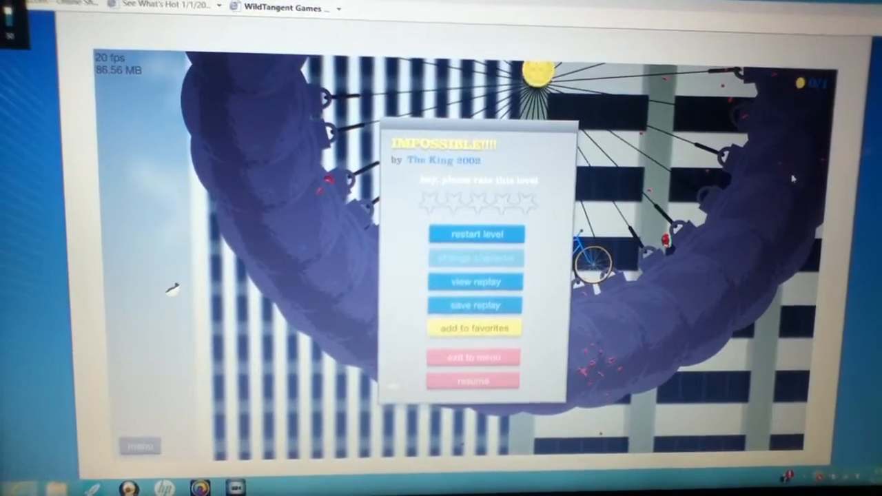
left_click(474, 380)
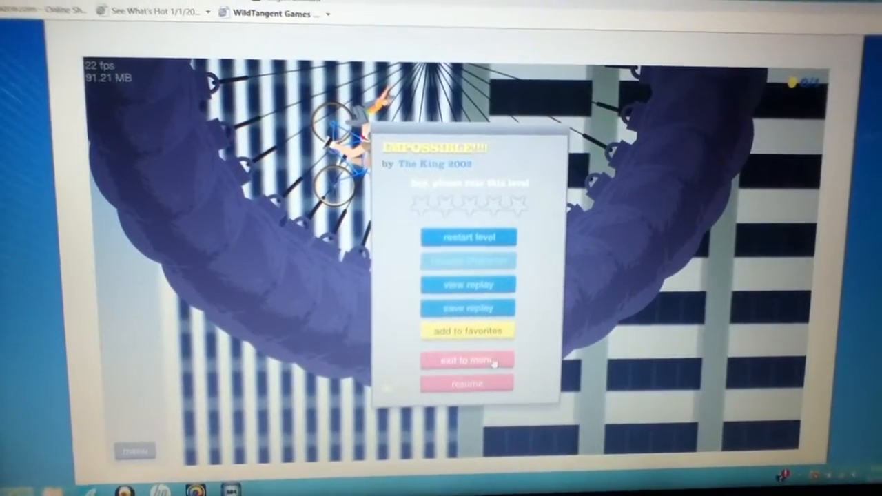
Step: Exit the IMPOSSIBLE level back to the user-submitted levels list
left_click(467, 359)
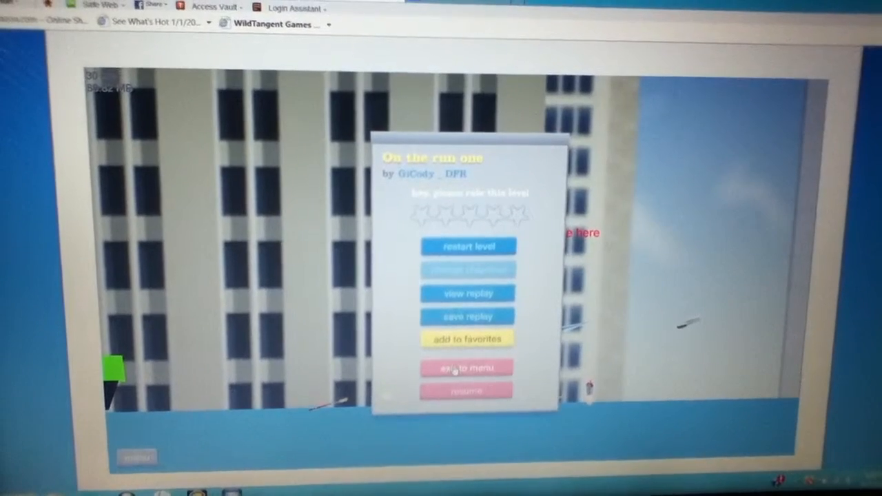
Step: Leave On the run one, scroll the list, and start glass arrow run
left_click(469, 367)
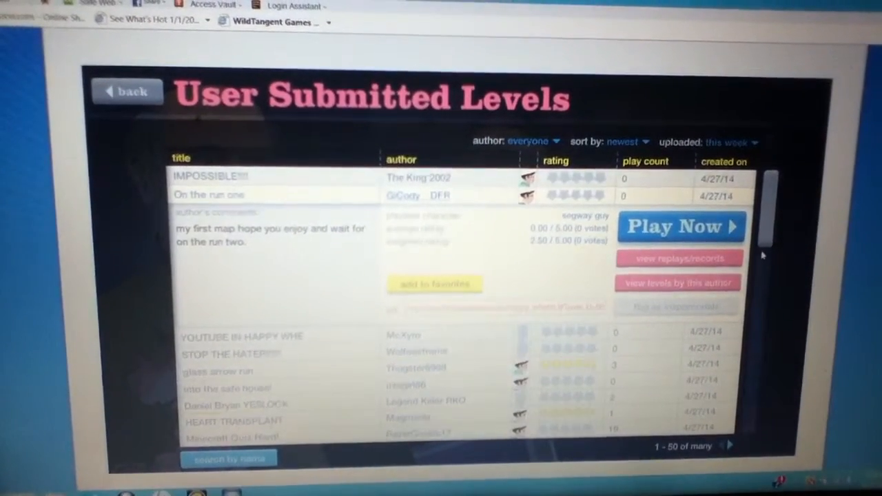
scroll("down", 3)
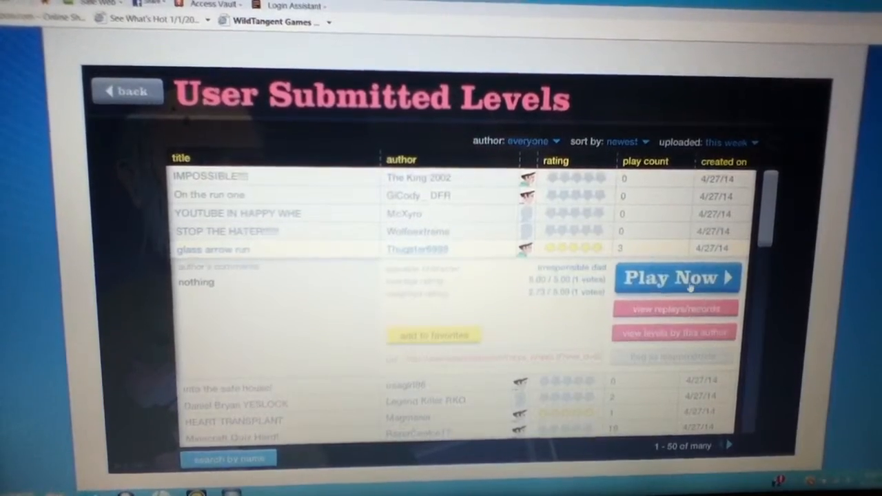
left_click(675, 277)
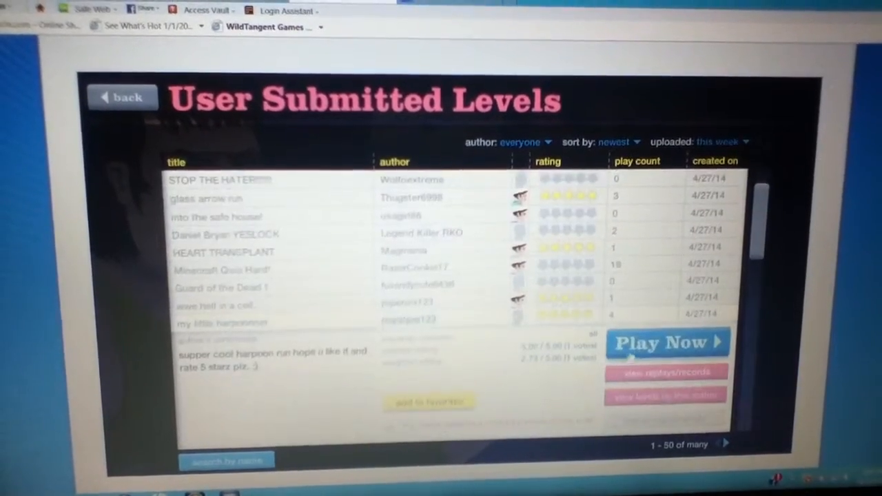
left_click(665, 343)
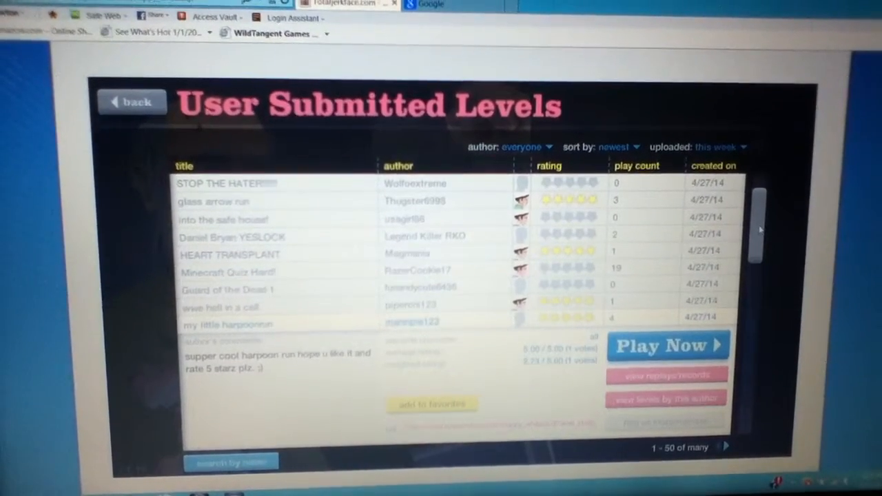
Step: Scroll down the levels list toward the 47% impossible level
scroll("down", 3)
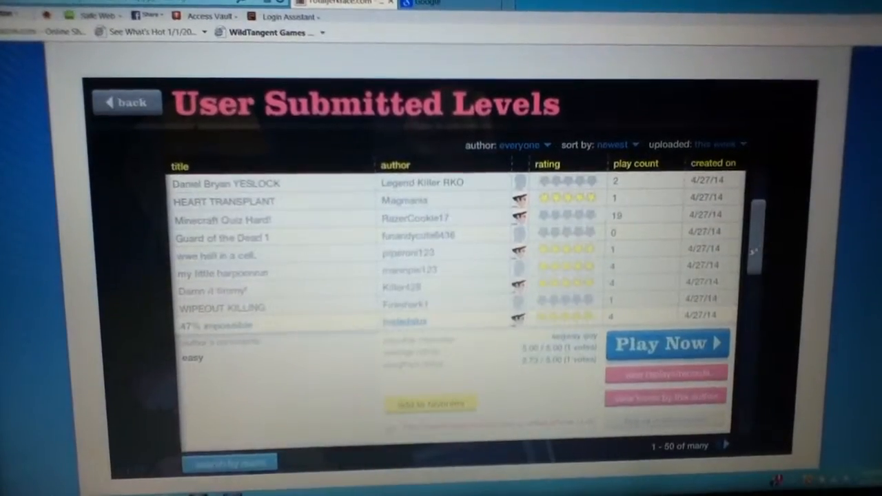
Step: Scroll further down and expand the DEATH MACHINE level's details
scroll("down", 3)
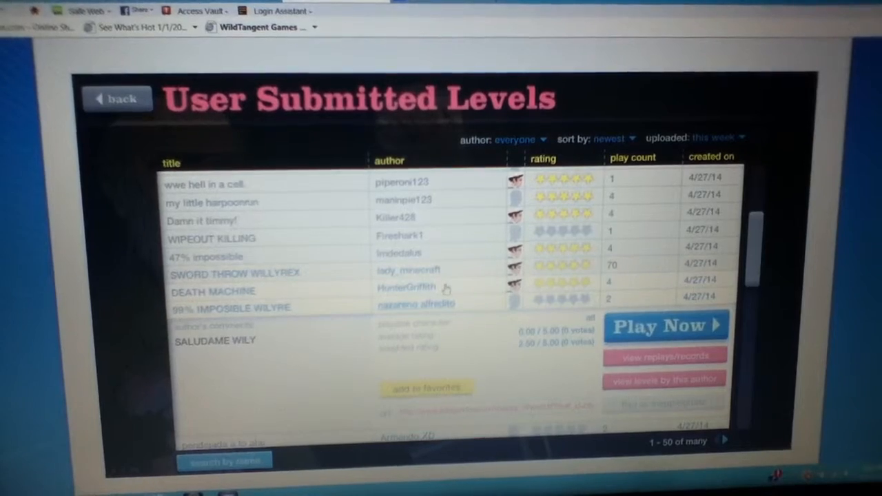
left_click(214, 290)
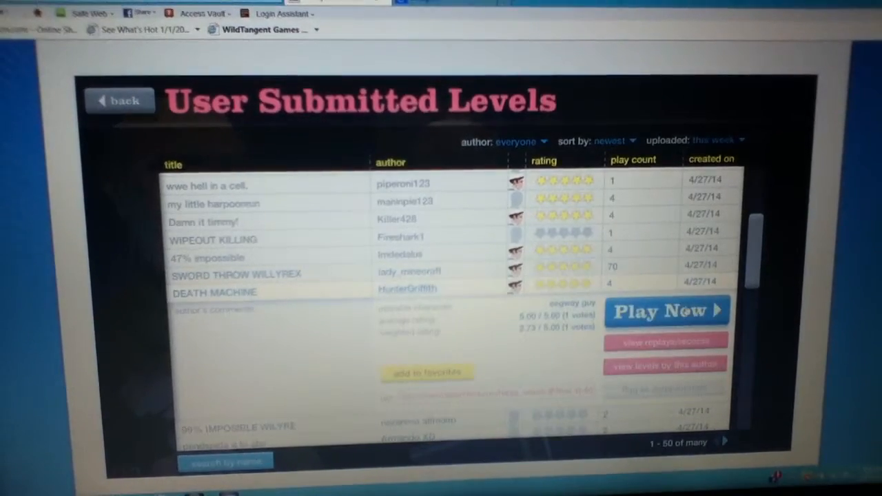
Step: Play DEATH MACHINE, then exit to the levels list
left_click(664, 310)
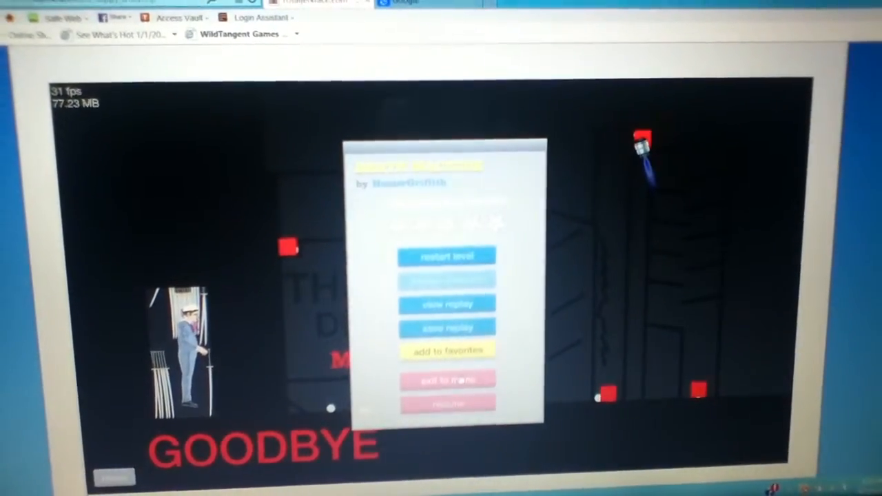
left_click(448, 379)
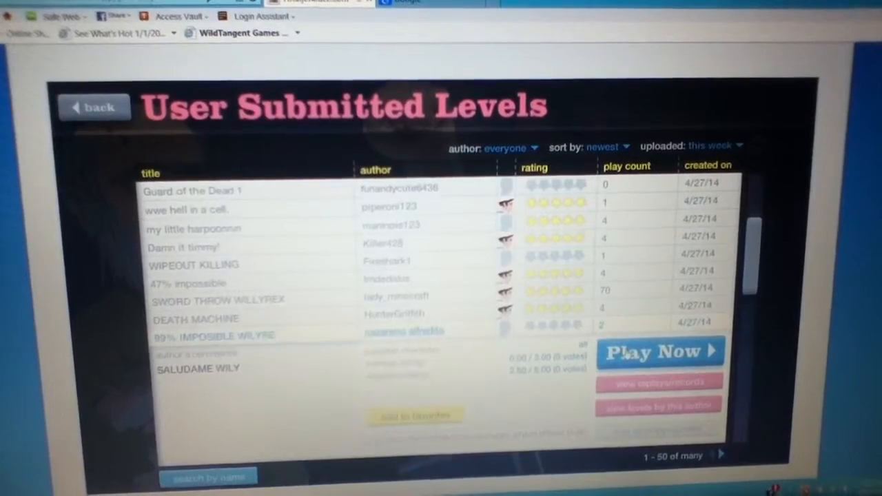
Step: Play 99% IMPOSIBLE WILYRE, then exit to the levels list
left_click(657, 352)
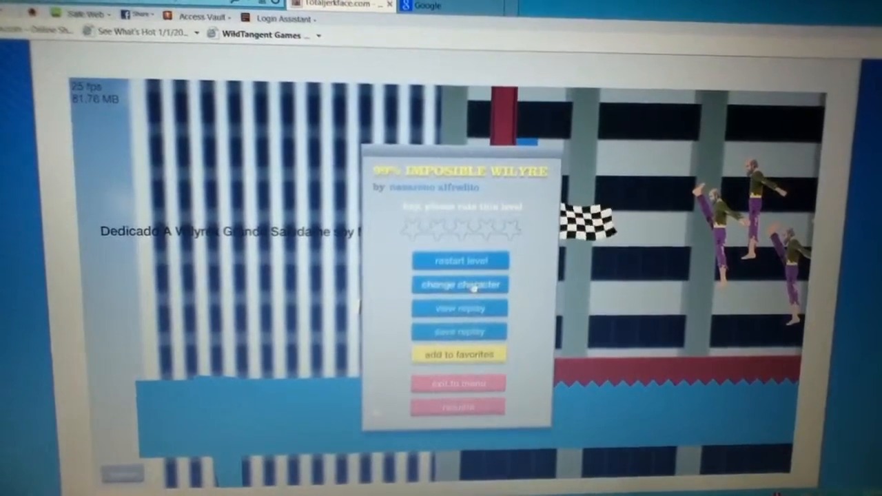
left_click(460, 284)
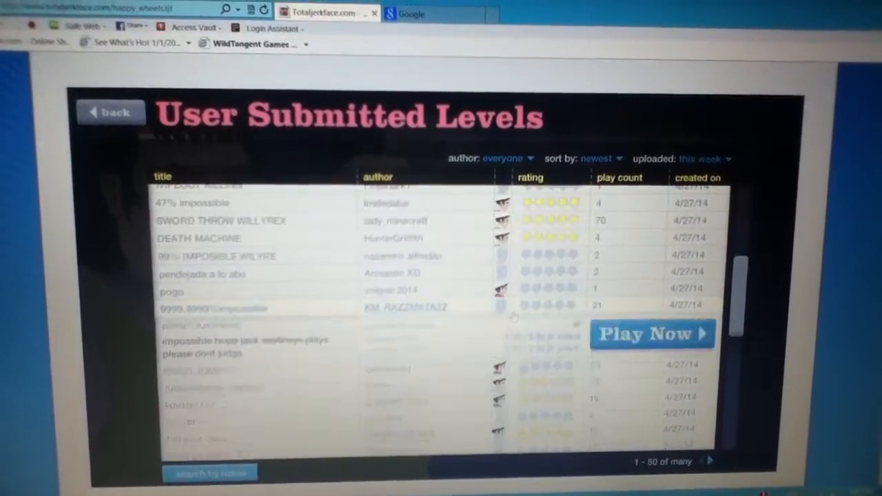
Step: Start 9999.9999% impossible, pick a character, and play into the spikes
left_click(651, 333)
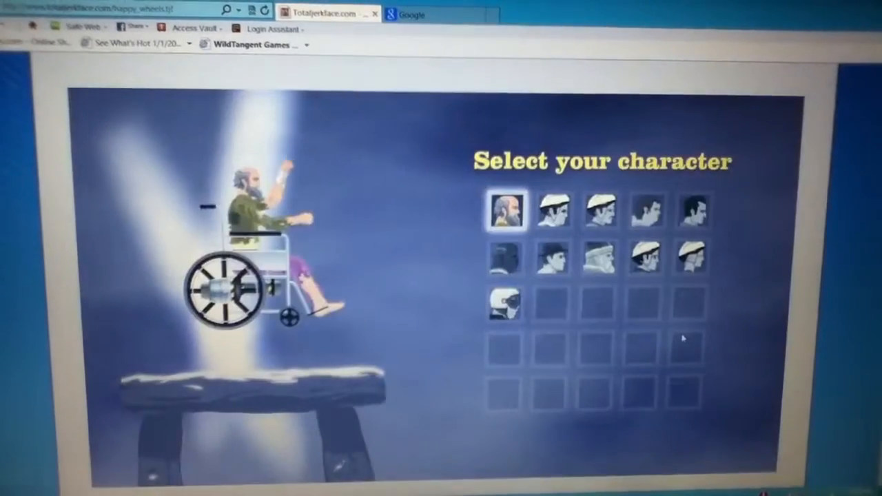
left_click(596, 211)
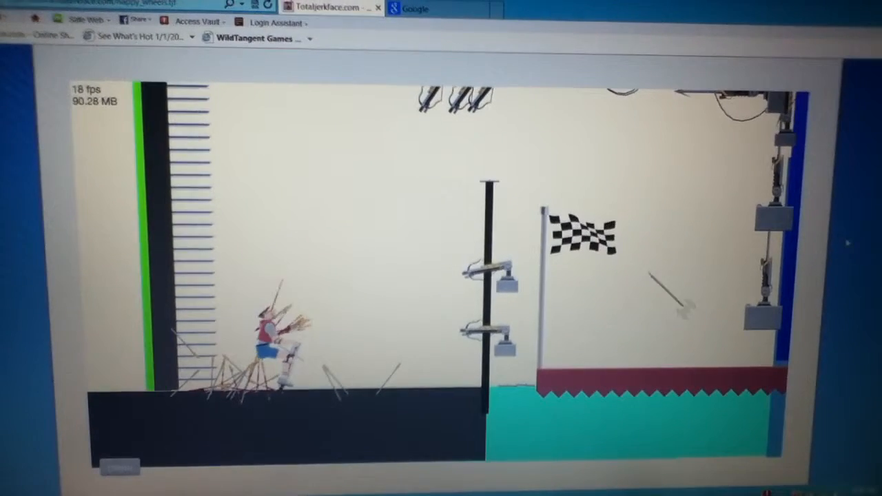
right_click(689, 234)
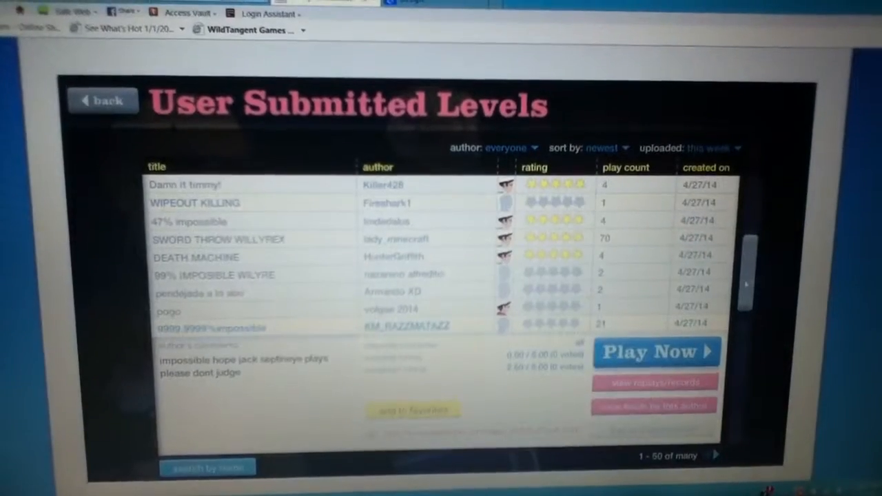
Step: Scroll down the user-submitted levels list after leaving 9999.9999% impossible
scroll("down", 3)
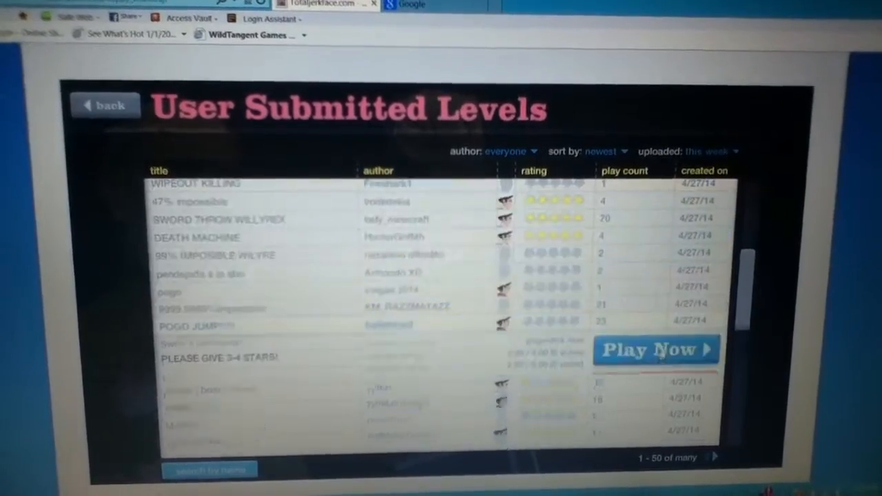
Step: Launch POGO JUMP from its expanded details in the levels list
left_click(655, 350)
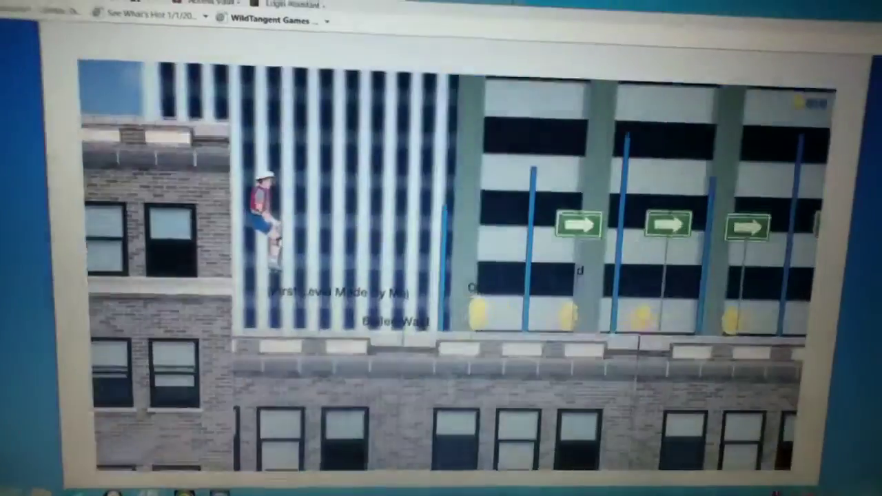